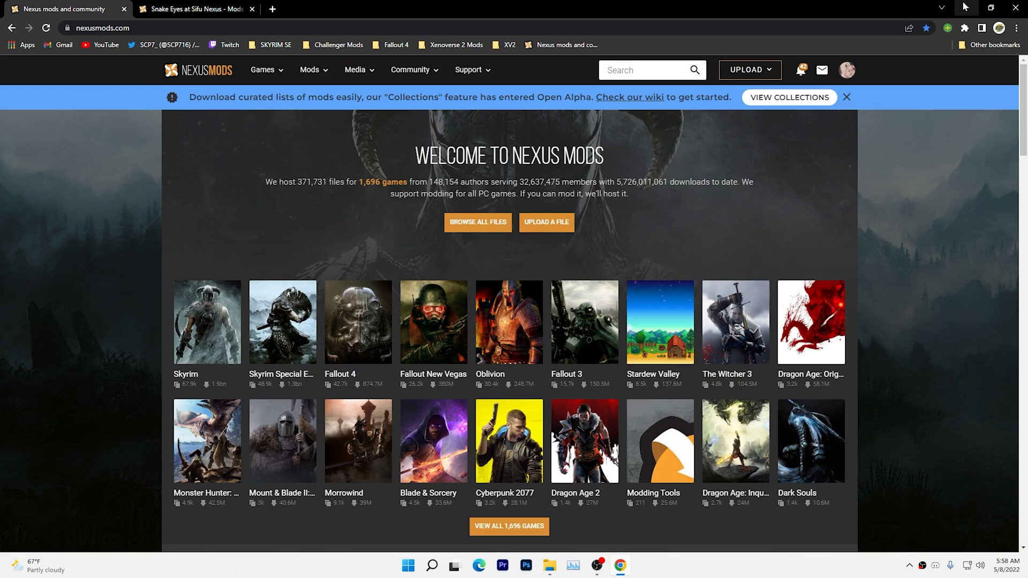
pyautogui.moveTo(957, 5)
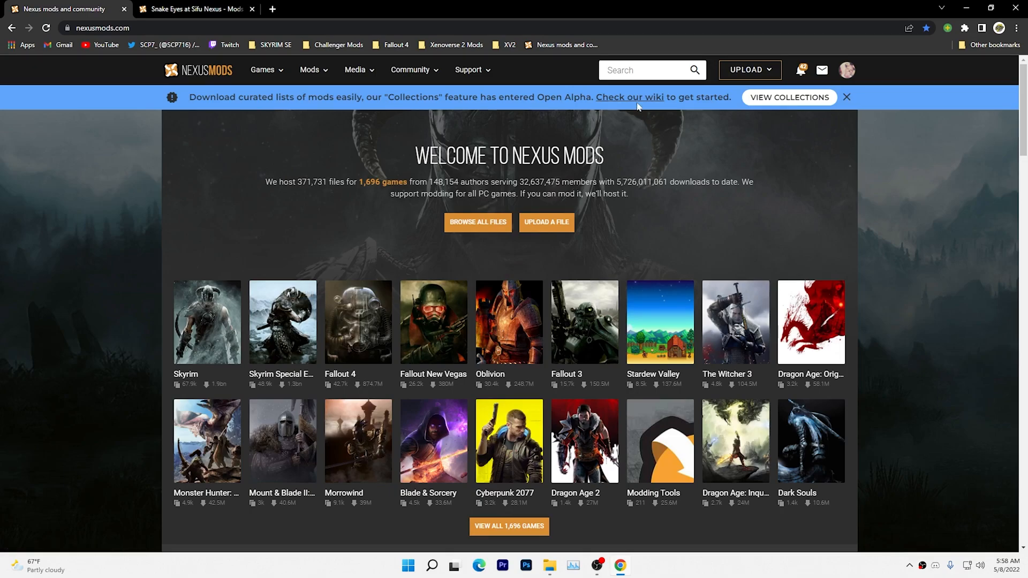
# Search Nexus Mods games for "sifu" to bring up the Sifu entry.
pyautogui.write('s')
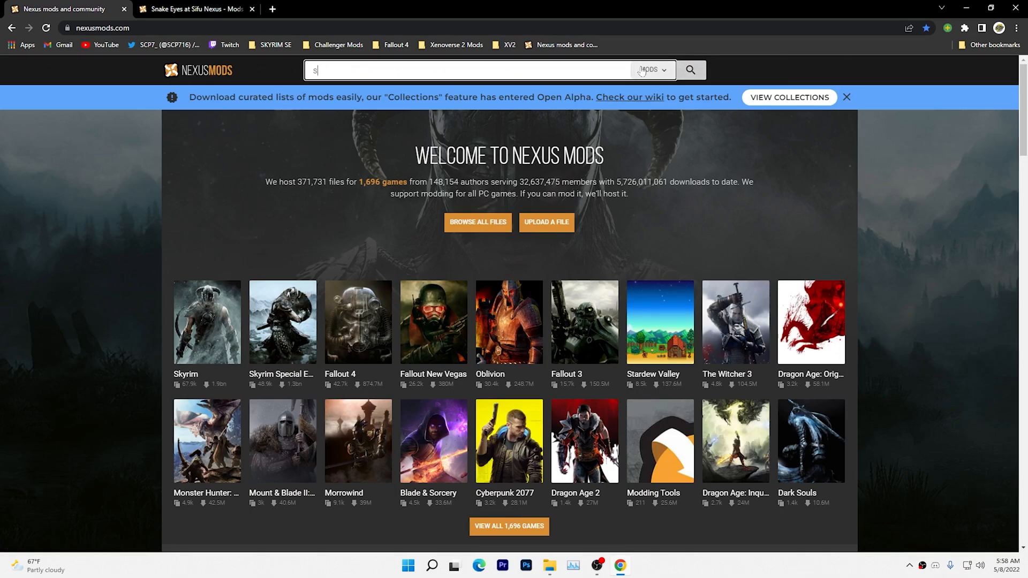
pyautogui.write('ifu')
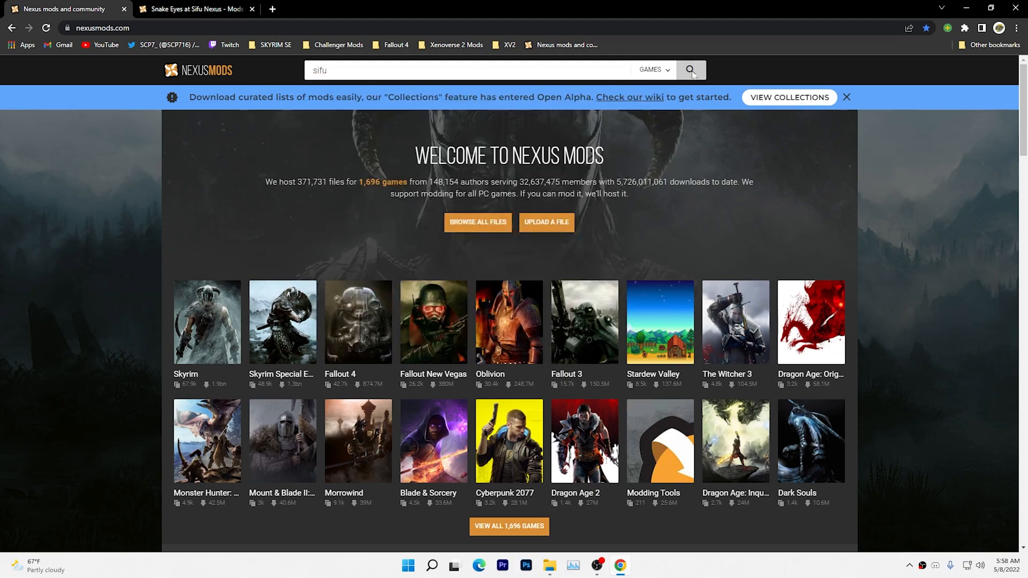
pyautogui.click(691, 69)
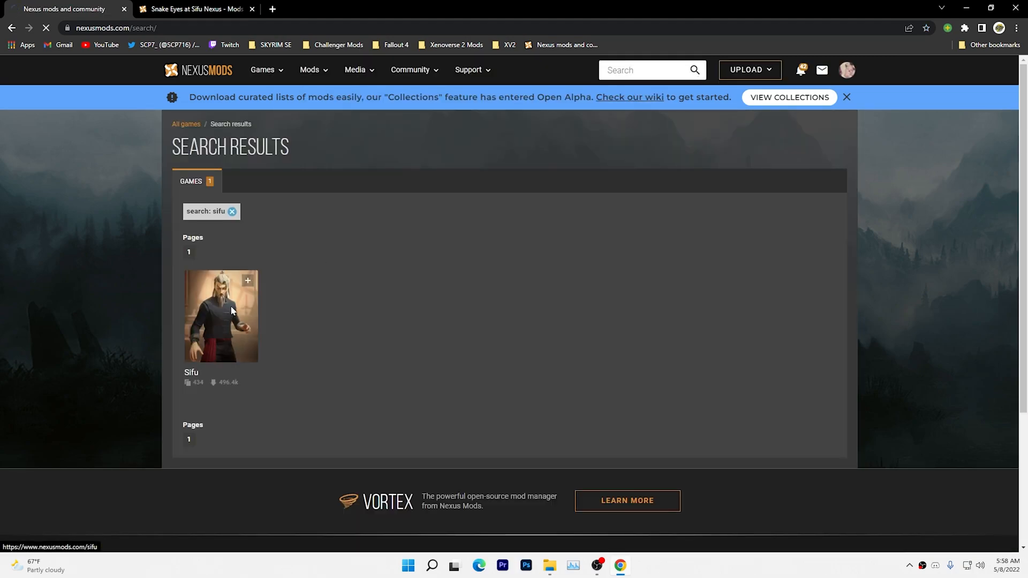
# On the Sifu game page, list Popular (All Time) mods down to Shaggy Rogers.
pyautogui.click(220, 316)
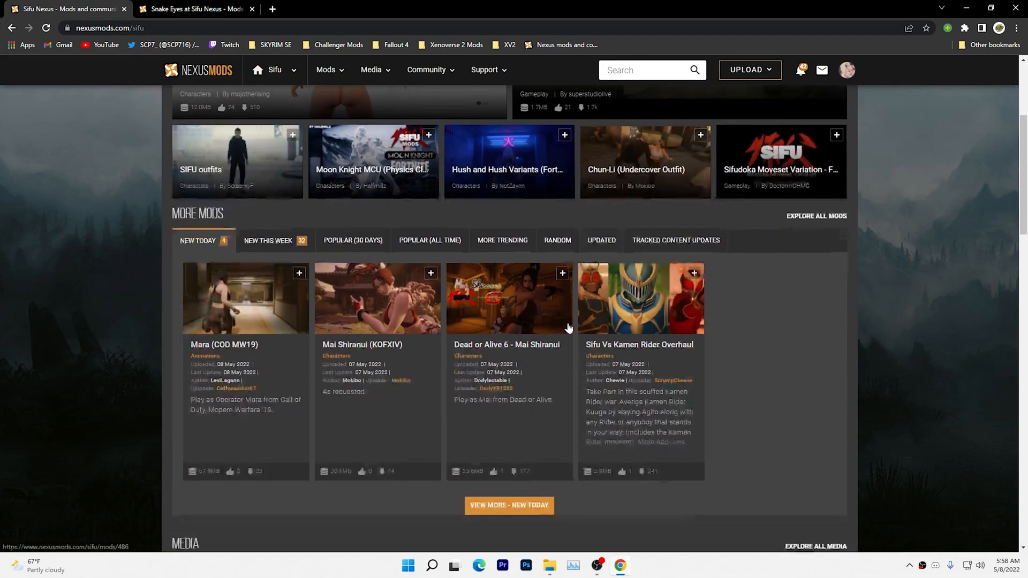
pyautogui.moveTo(418, 246)
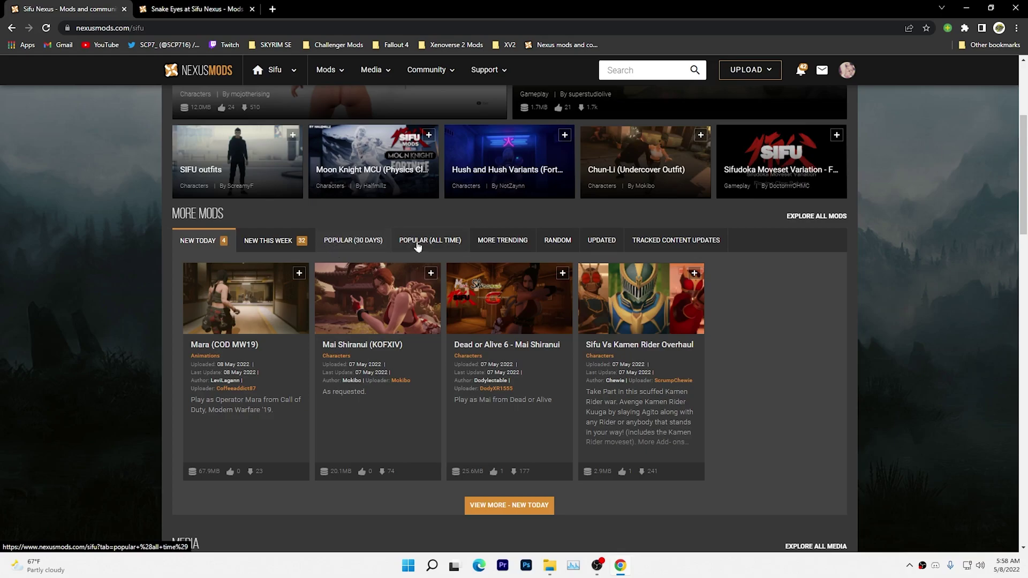
pyautogui.click(430, 240)
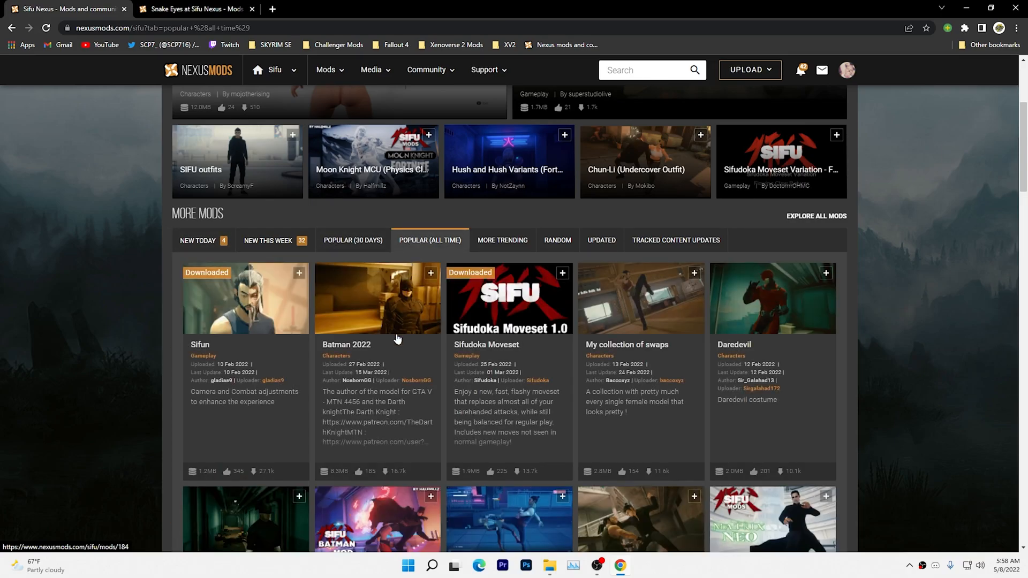
pyautogui.scroll(-3)
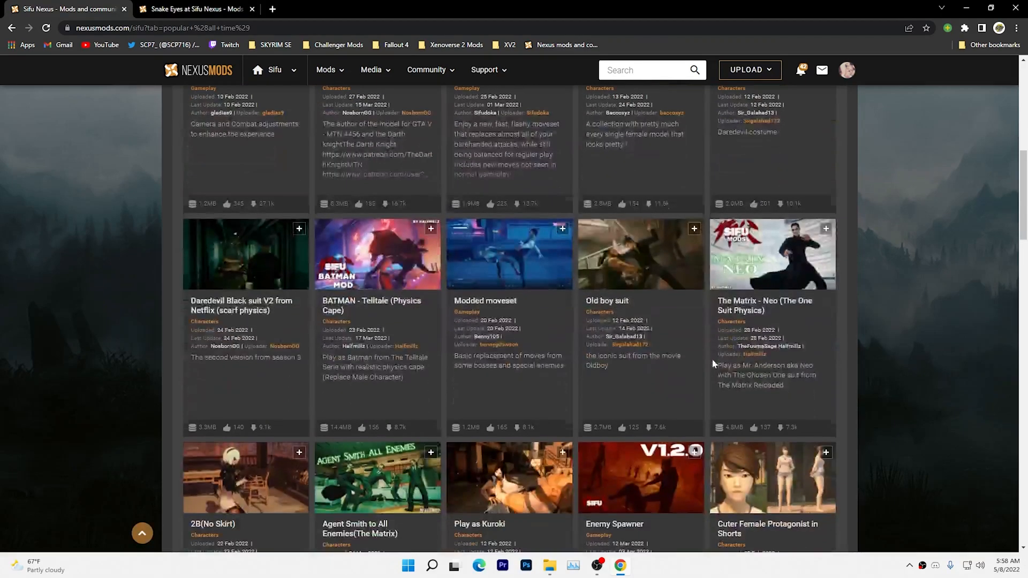
pyautogui.scroll(-3)
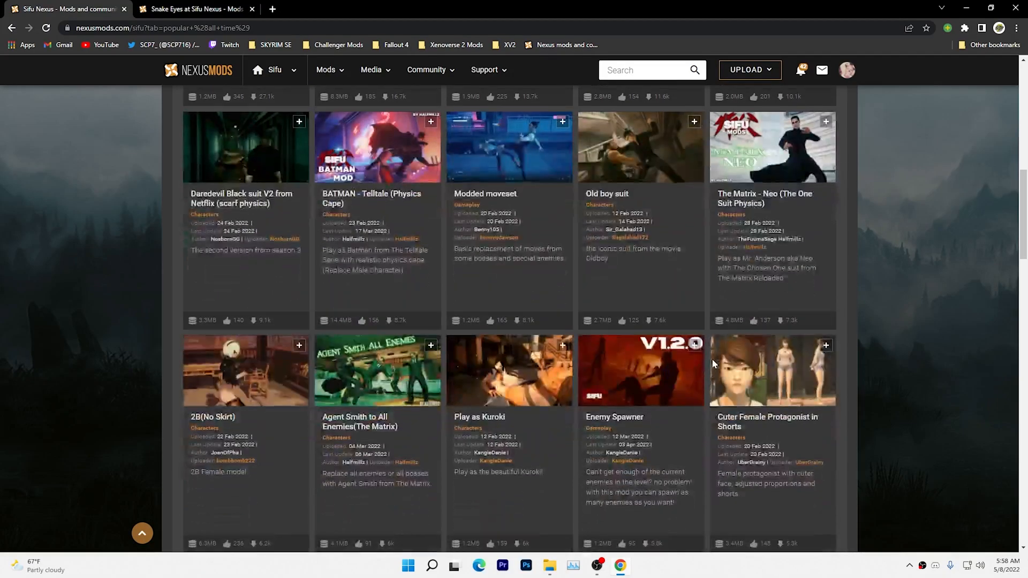
pyautogui.scroll(-3)
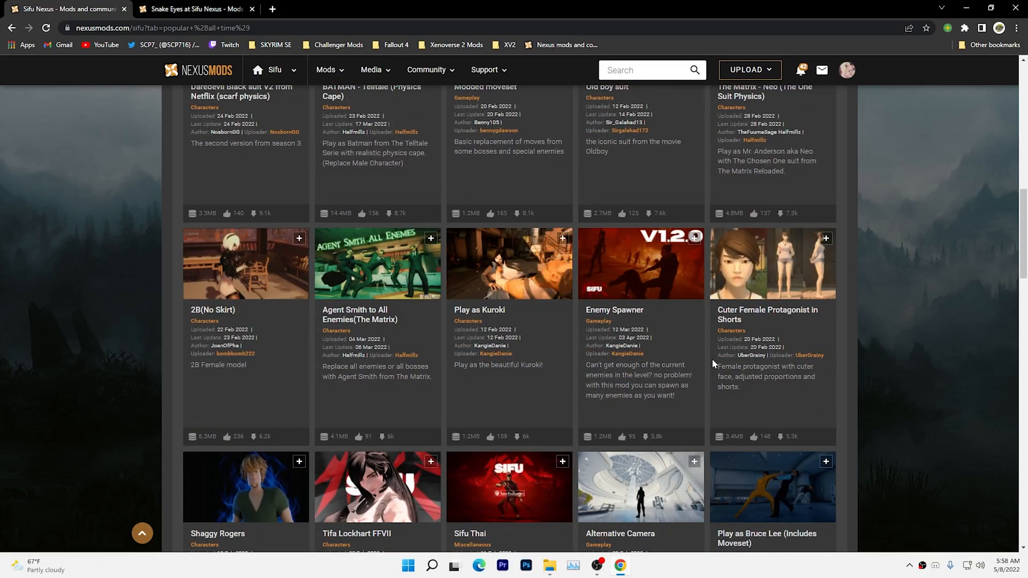
pyautogui.scroll(-3)
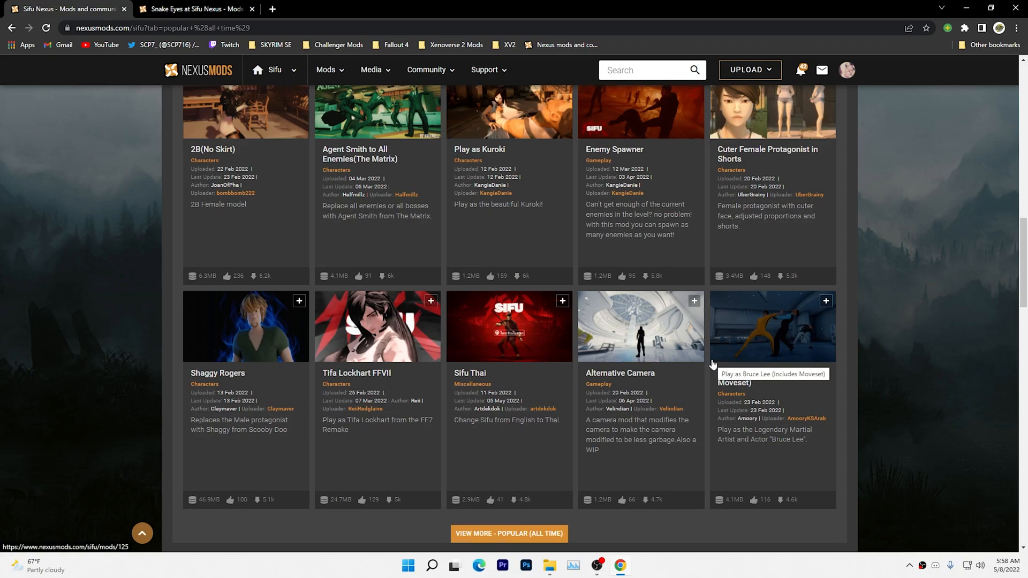
pyautogui.moveTo(268, 360)
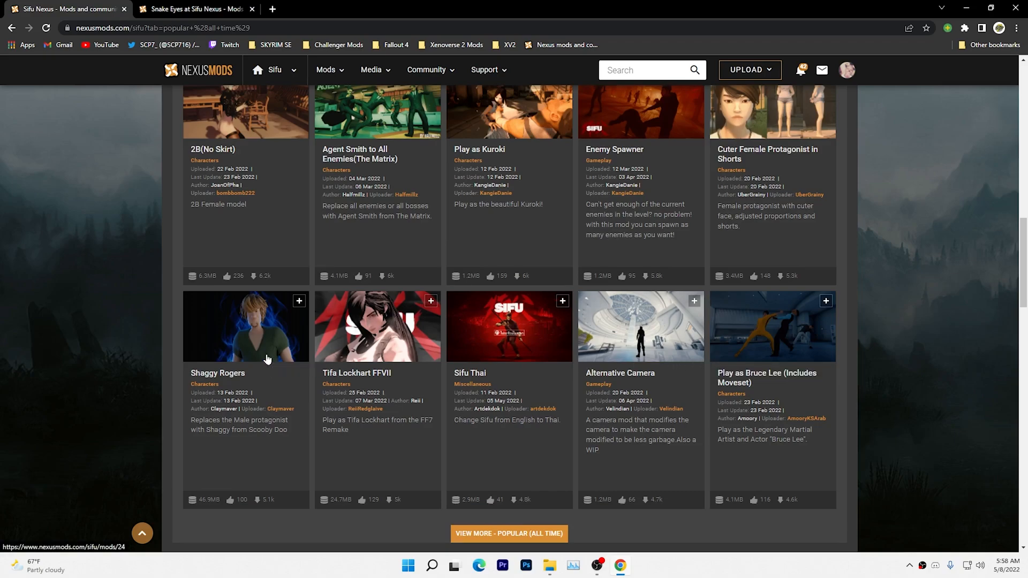
# Manually download the Shaggy Rogers mod file from its Files listing.
pyautogui.click(245, 326)
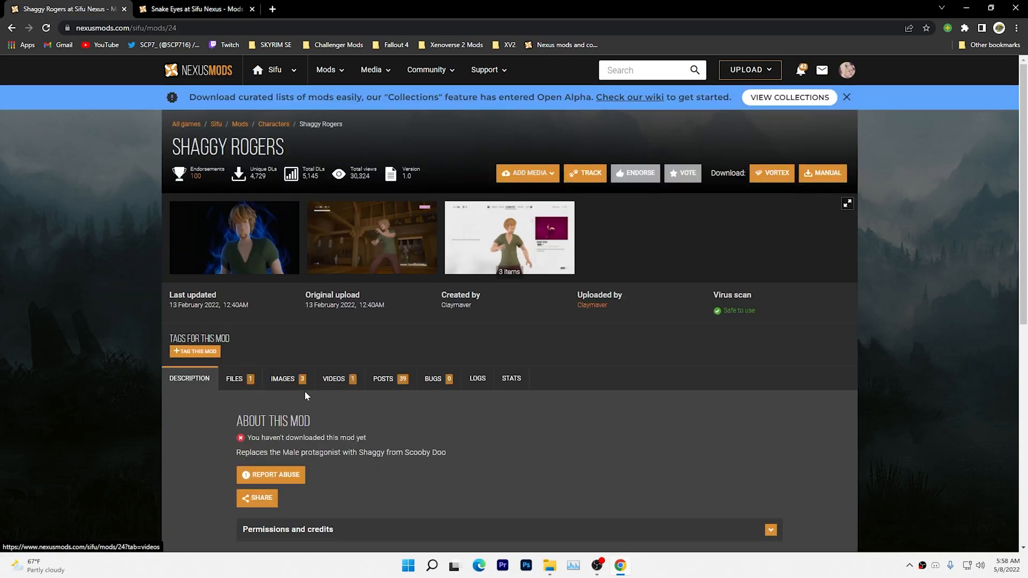
pyautogui.click(233, 379)
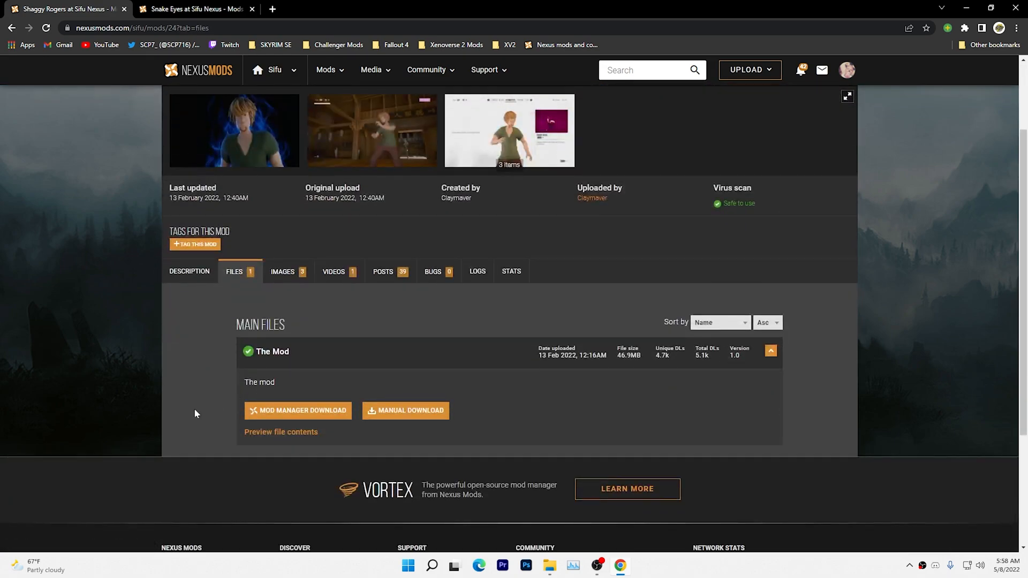
pyautogui.moveTo(389, 420)
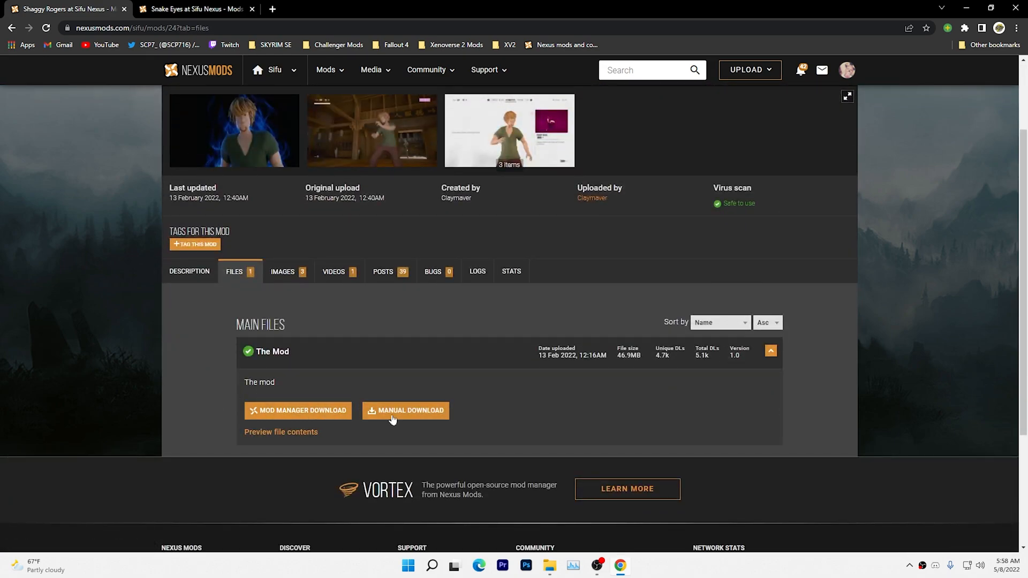
pyautogui.click(405, 411)
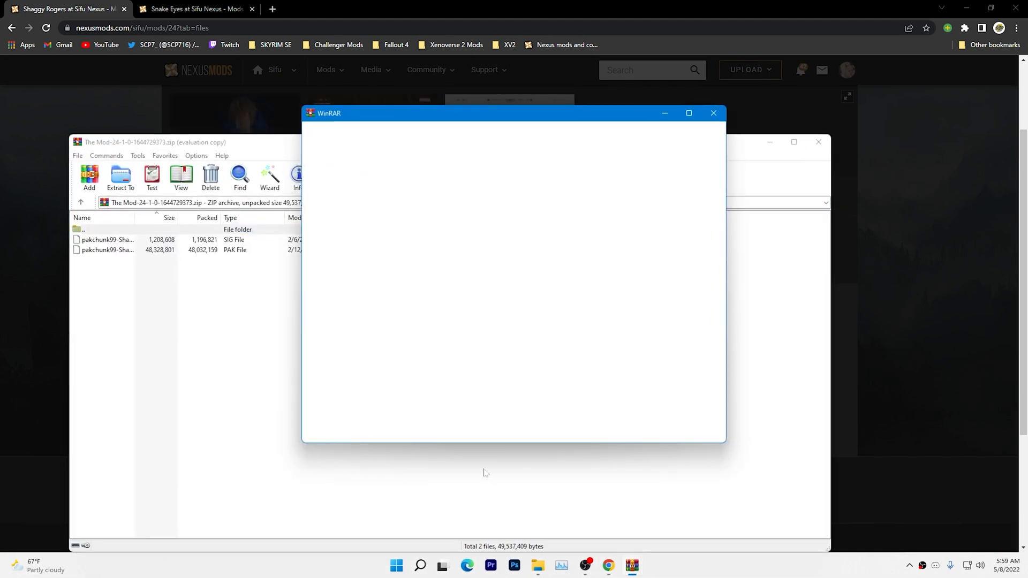
# Dismiss the empty archiver window and position the mod zip's WinRAR window on the desktop.
pyautogui.click(713, 114)
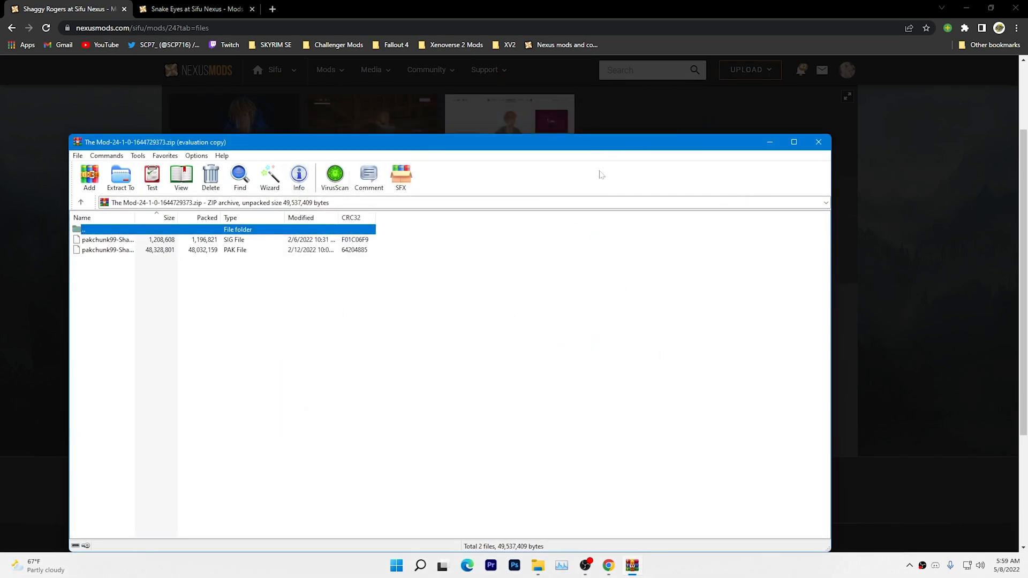
pyautogui.moveTo(998, 8)
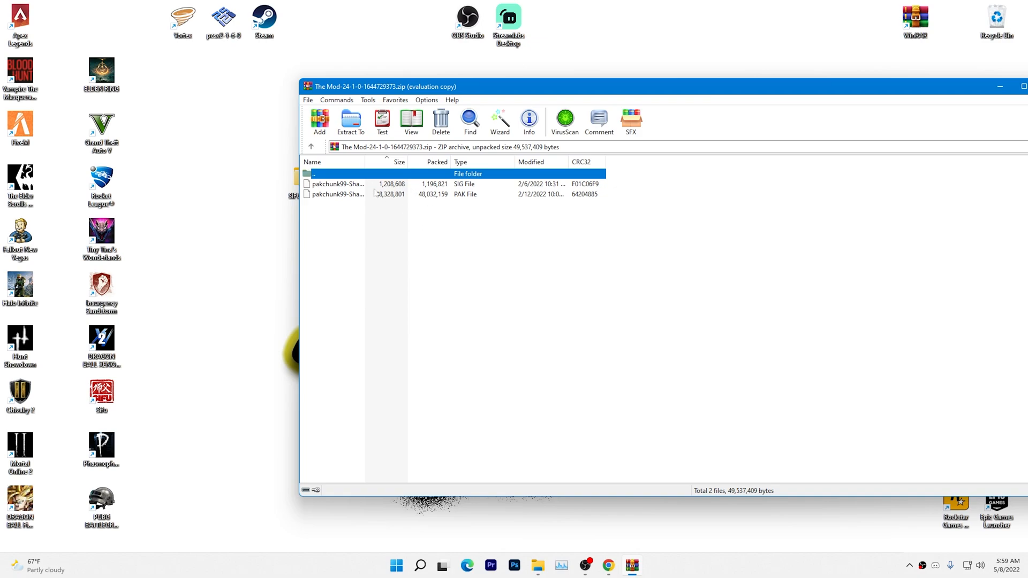
pyautogui.moveTo(383, 86); pyautogui.dragTo(272, 103)
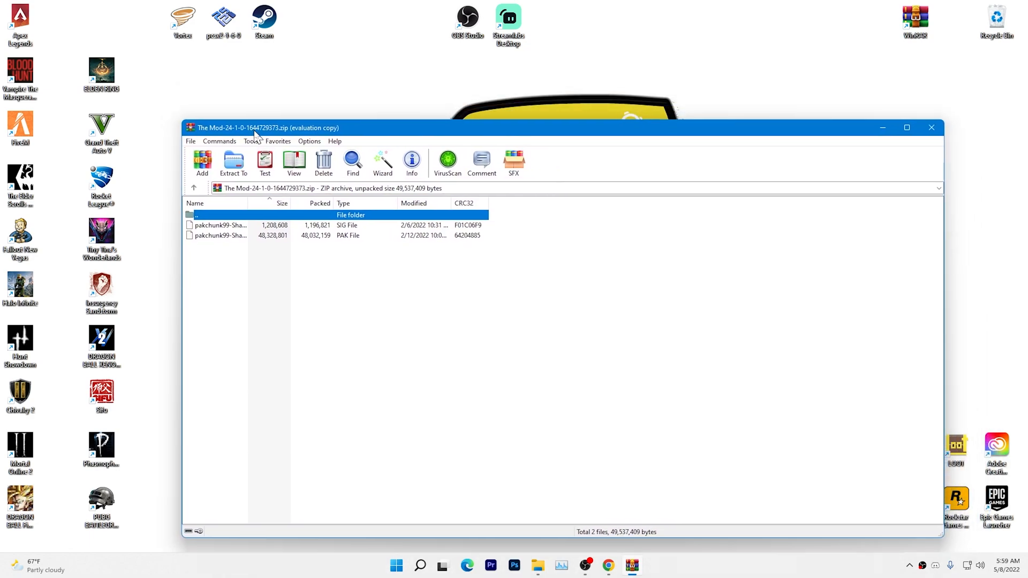
pyautogui.moveTo(262, 127); pyautogui.dragTo(262, 119)
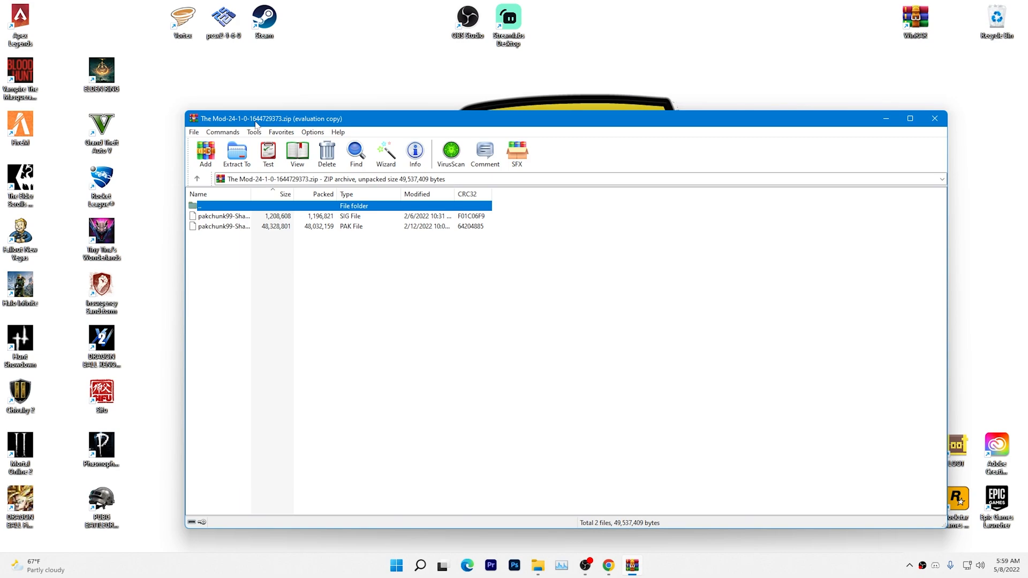
pyautogui.moveTo(274, 123)
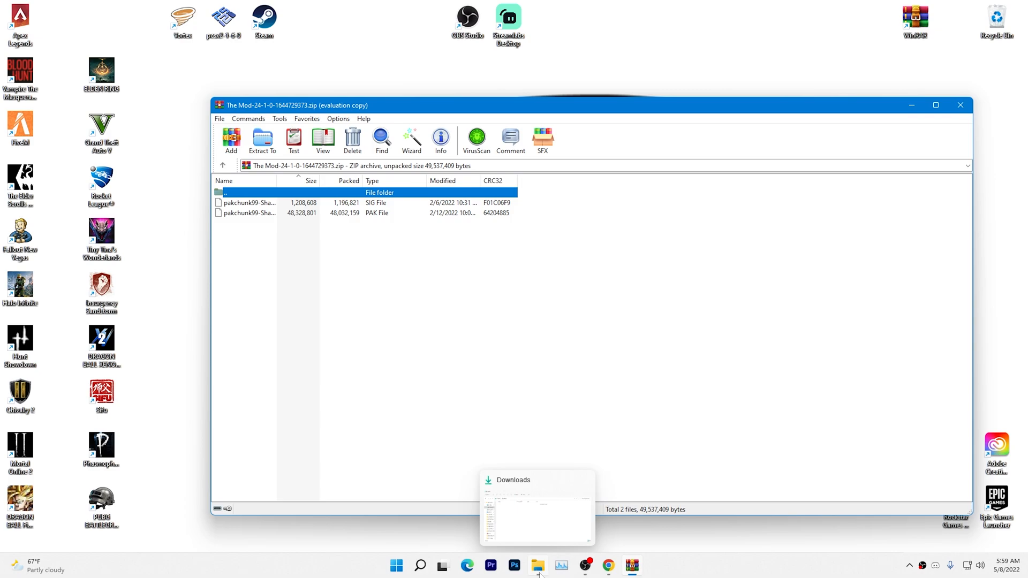
# Use File Explorer's taskbar jump list to start opening a folder window.
pyautogui.rightClick(540, 565)
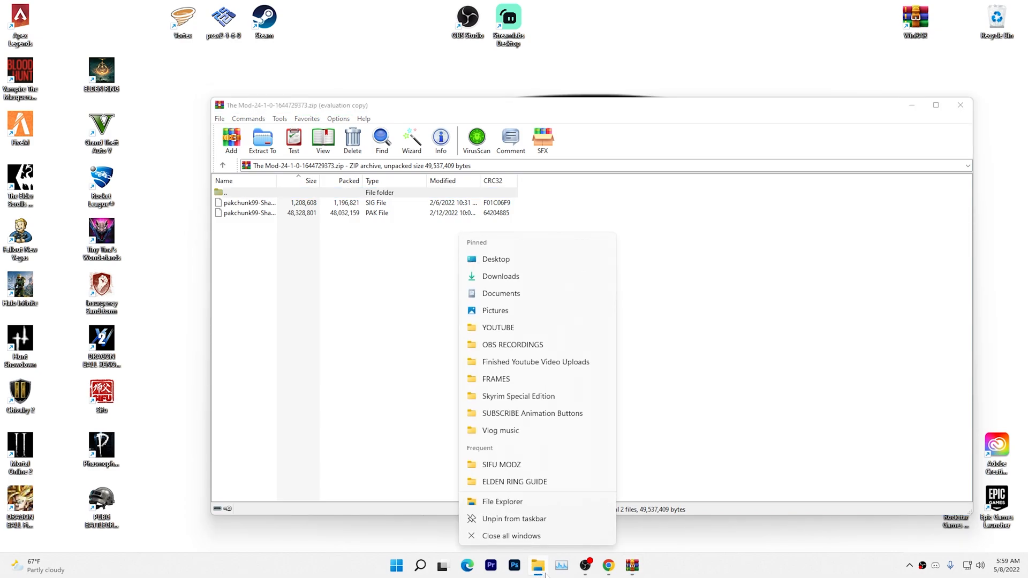
pyautogui.click(500, 277)
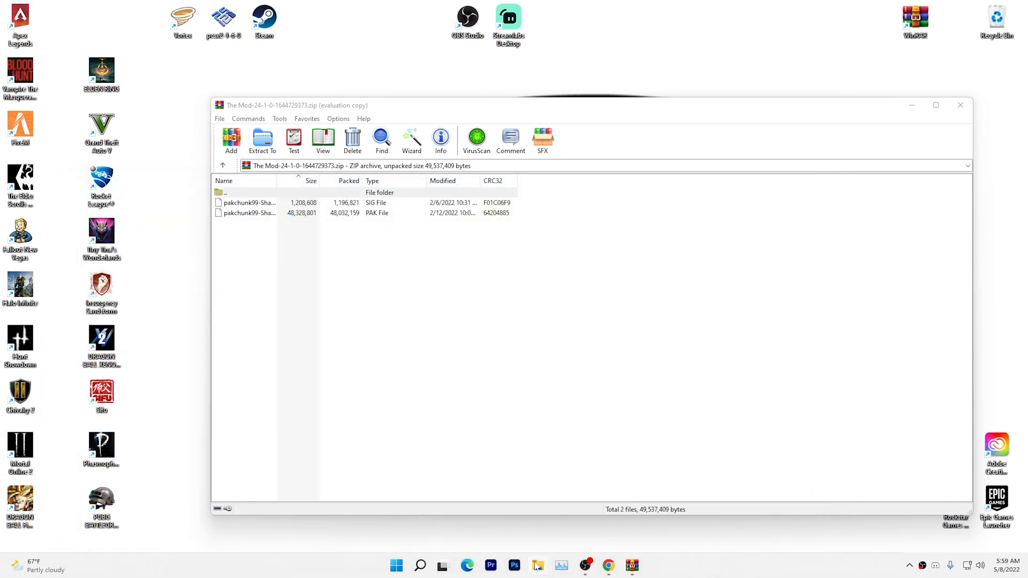
# In File Explorer, navigate D:\GAMES\EPIC GAMES into the Sifu game folder.
pyautogui.click(540, 565)
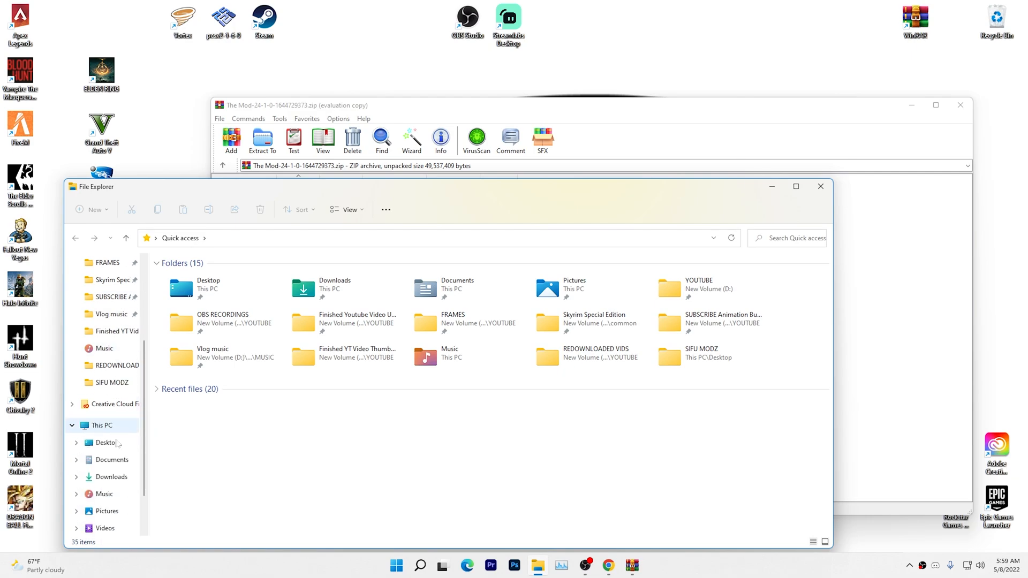
pyautogui.click(120, 495)
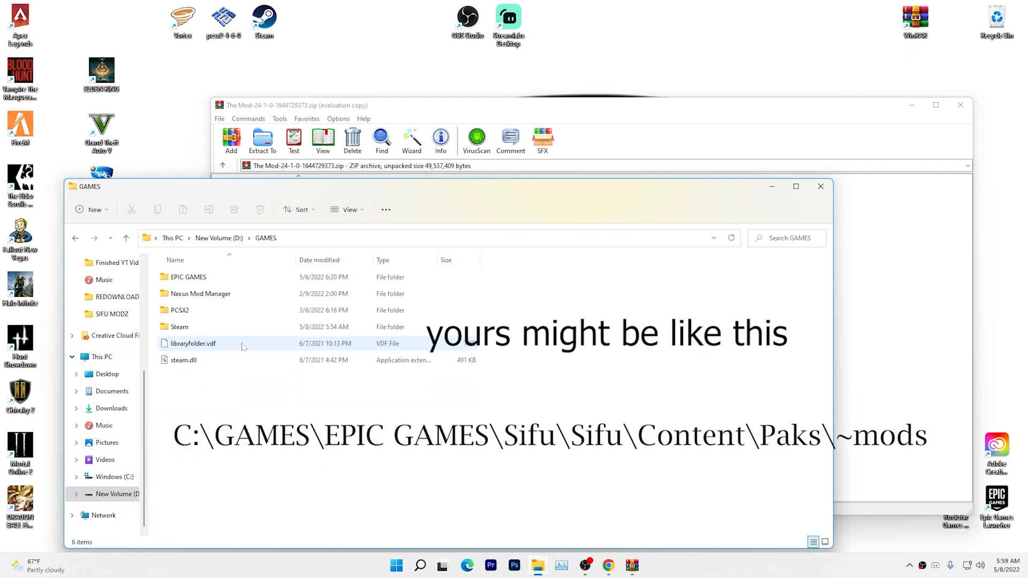
pyautogui.click(189, 277)
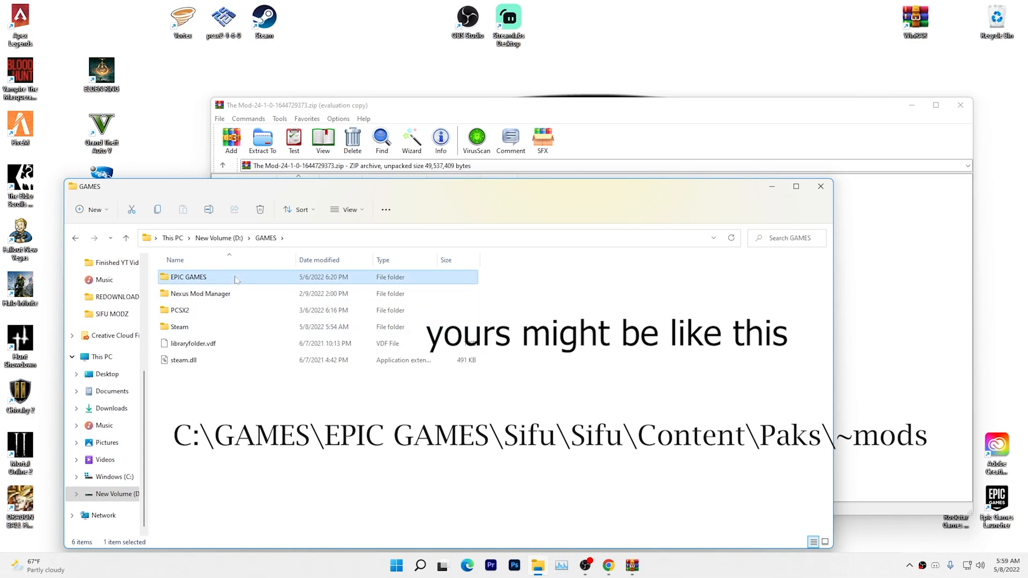
pyautogui.doubleClick(188, 276)
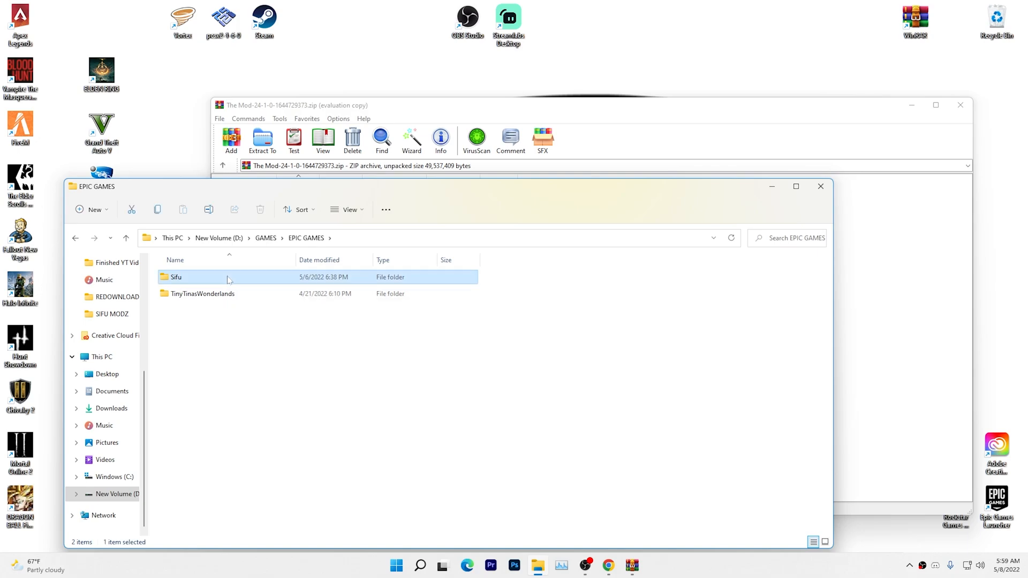
pyautogui.doubleClick(176, 276)
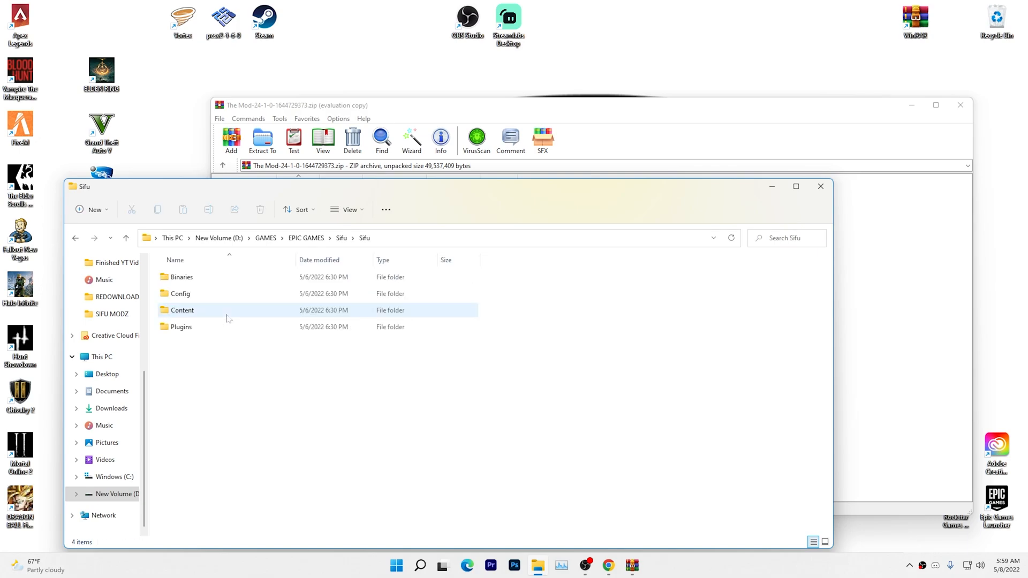
# Go into Sifu's Content\Paks folder and enter its ~mods folder.
pyautogui.doubleClick(182, 310)
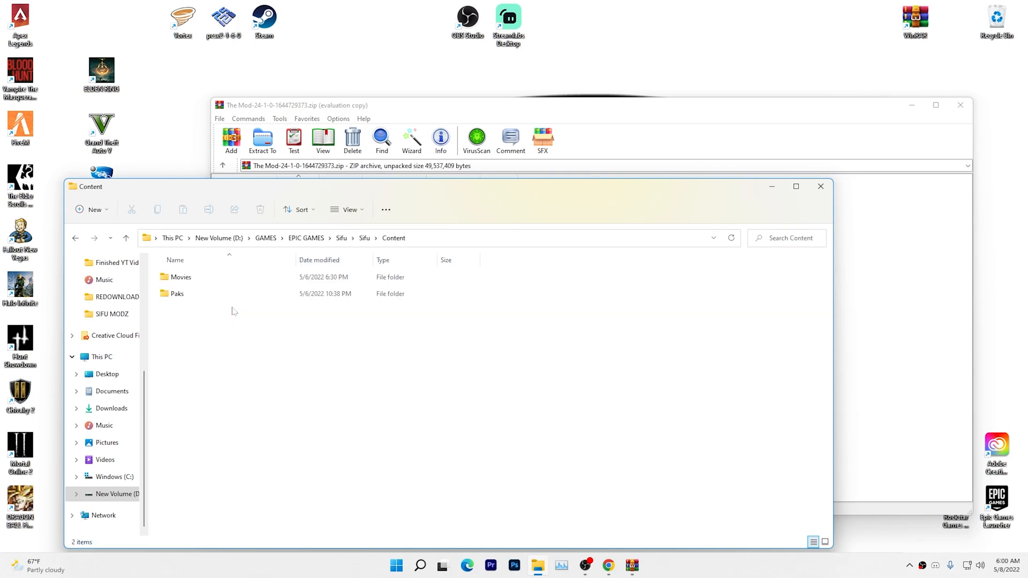
pyautogui.doubleClick(178, 293)
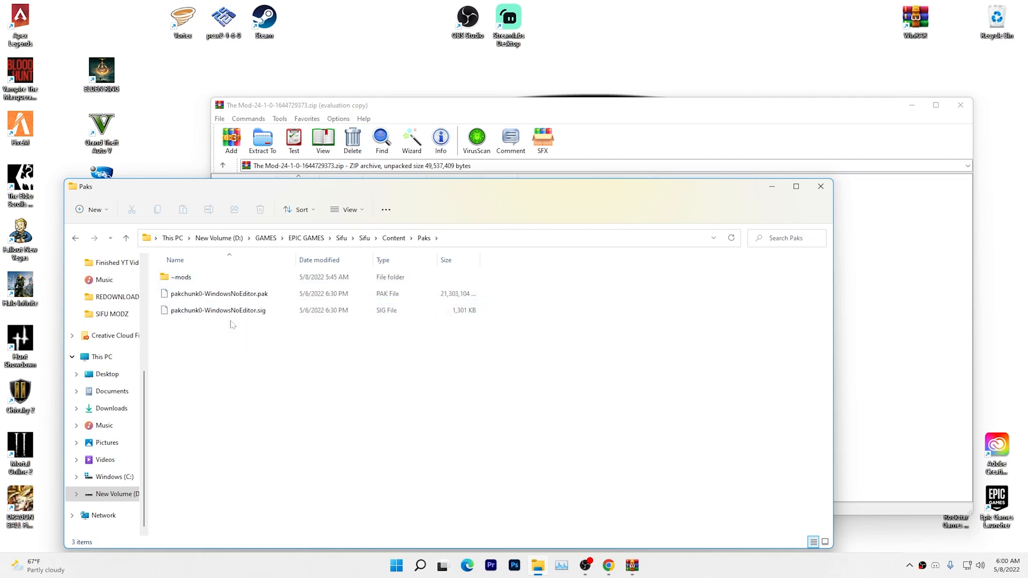
pyautogui.click(181, 276)
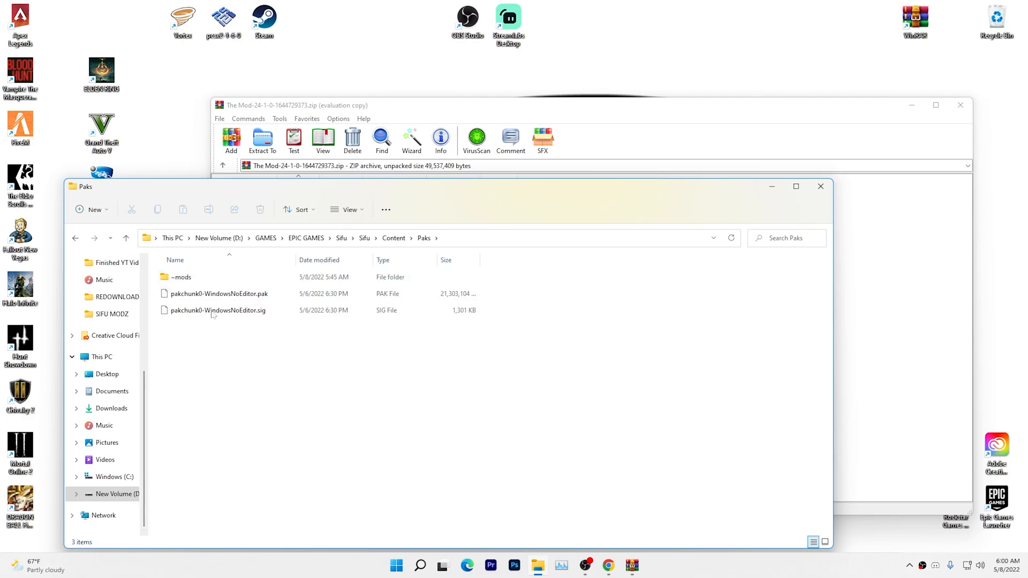
pyautogui.moveTo(210, 281)
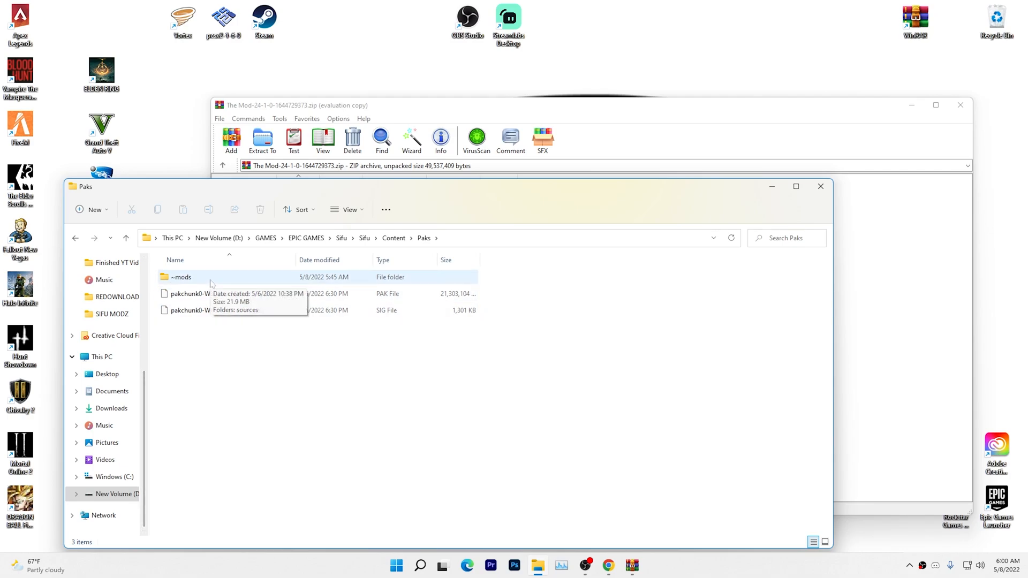
pyautogui.doubleClick(180, 276)
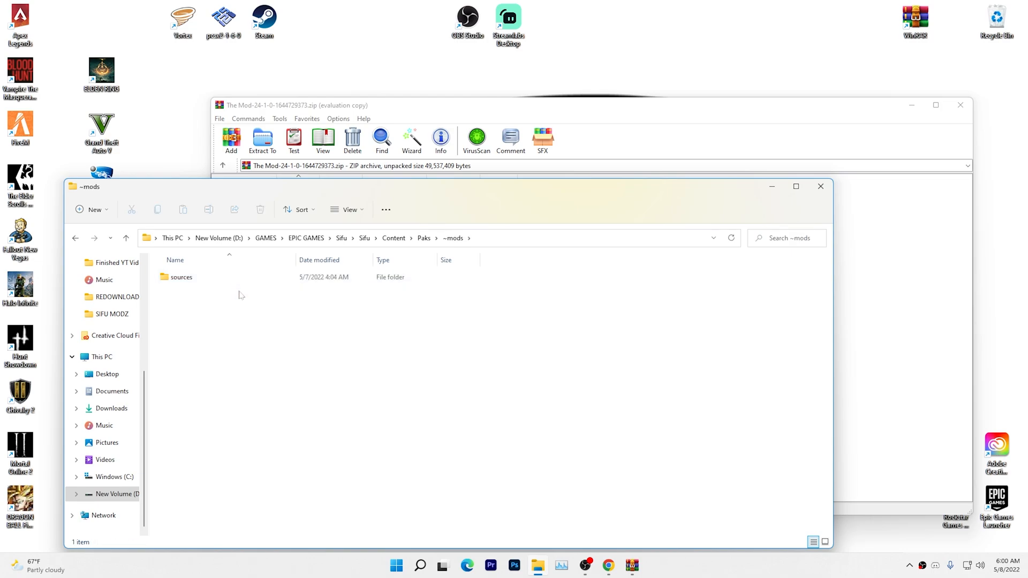
# Drag both pakchunk99 pak/sig files from WinRAR into ~mods, then close Explorer and WinRAR.
pyautogui.click(180, 276)
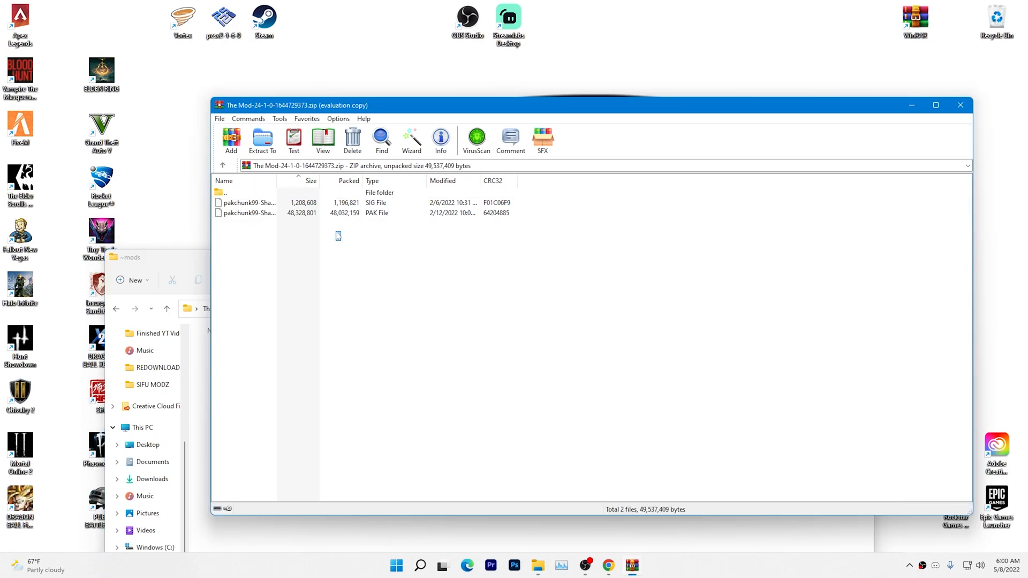
pyautogui.moveTo(337, 235); pyautogui.dragTo(269, 455)
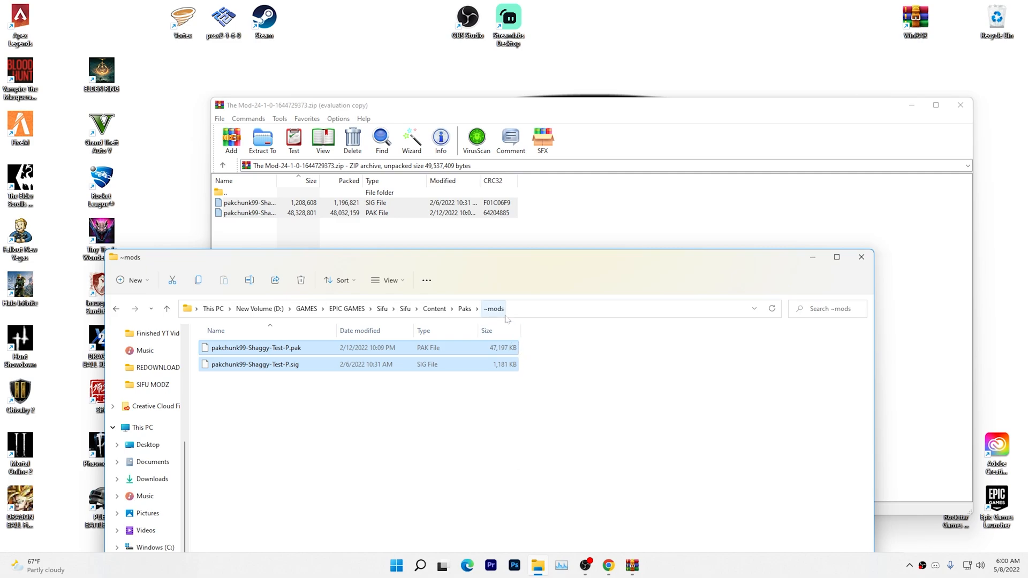
pyautogui.moveTo(861, 259)
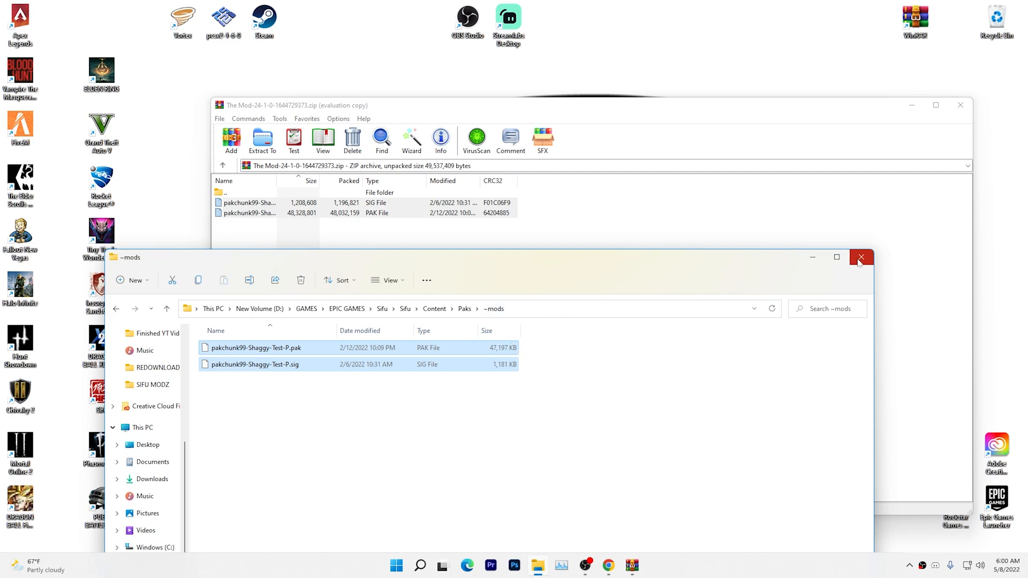
pyautogui.click(861, 257)
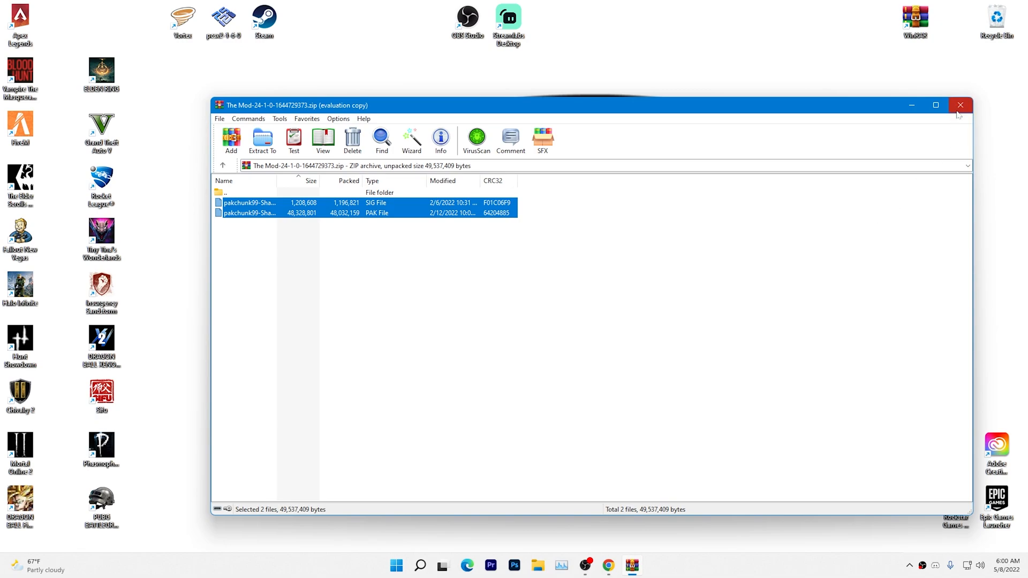
pyautogui.click(959, 105)
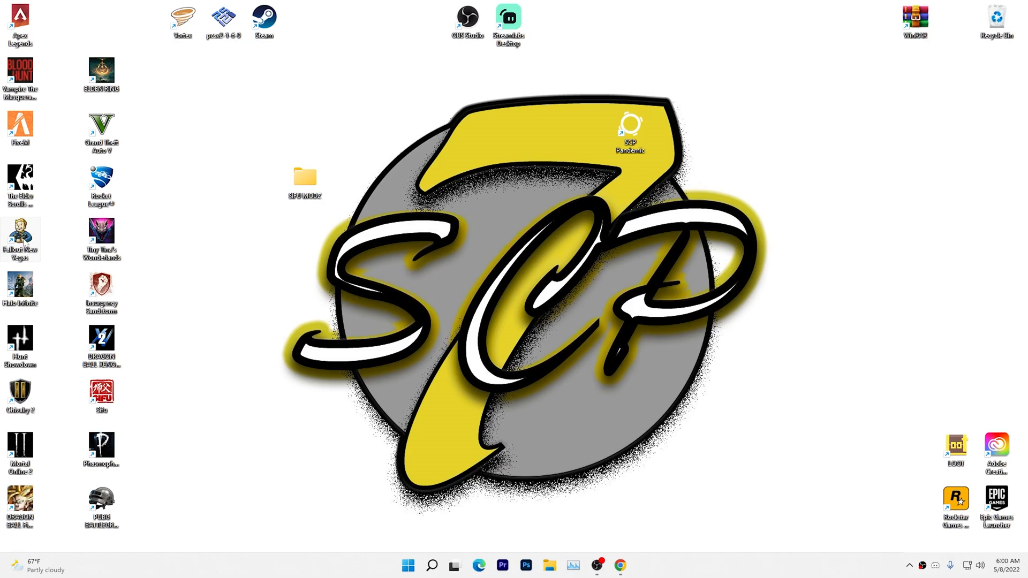
# Launch Sifu from the desktop and continue the saved game as Shaggy.
pyautogui.click(101, 394)
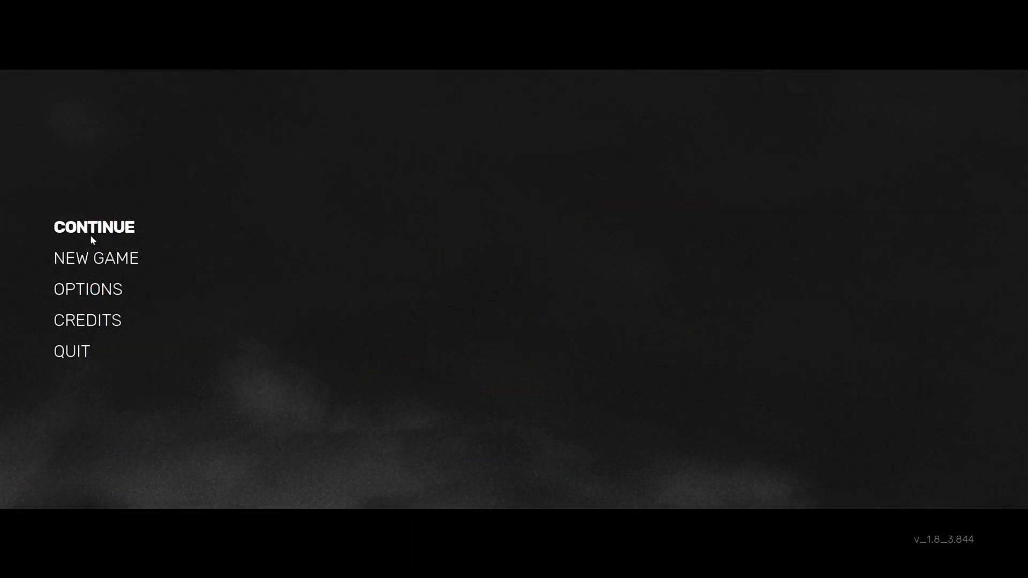
pyautogui.click(94, 227)
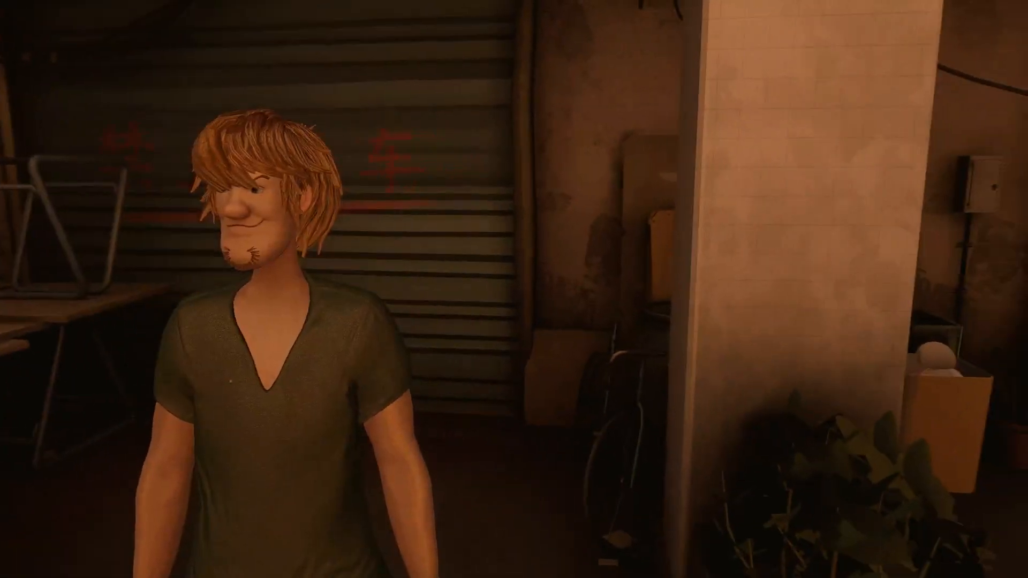